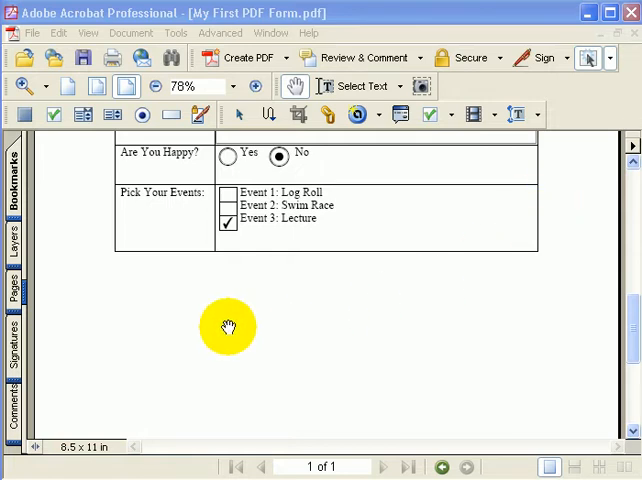
mouse_move(228, 316)
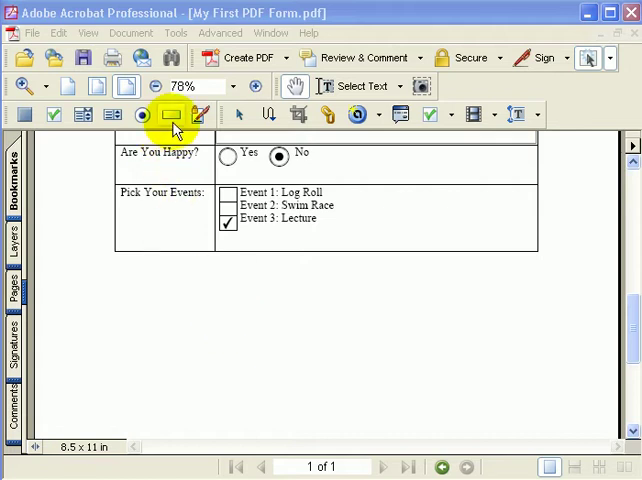
mouse_move(170, 114)
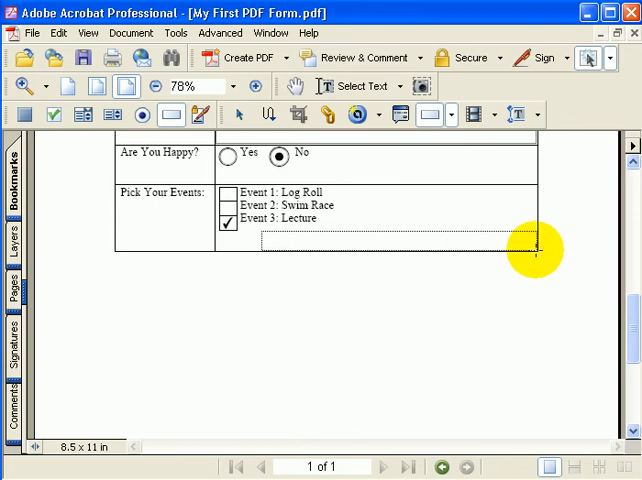
Step: Name the new text field EventName in its Text Field Properties
double_click(400, 244)
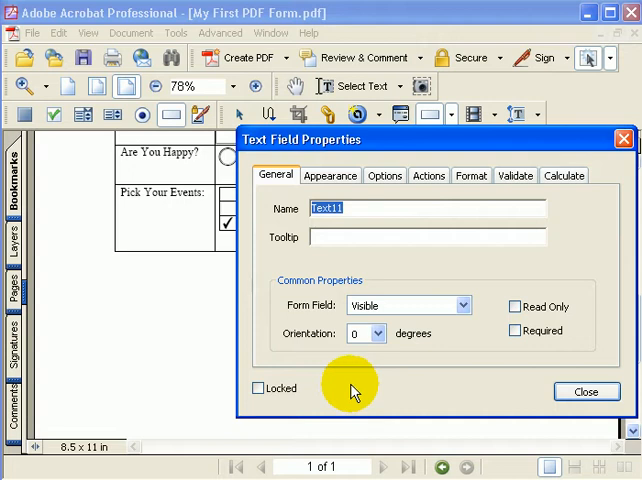
type("EventNa")
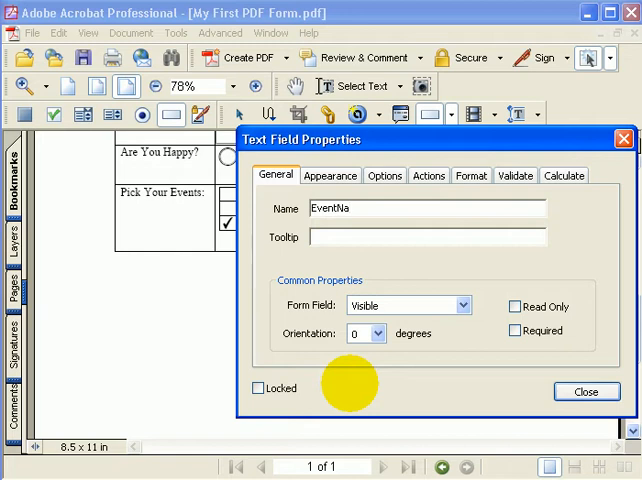
type("me")
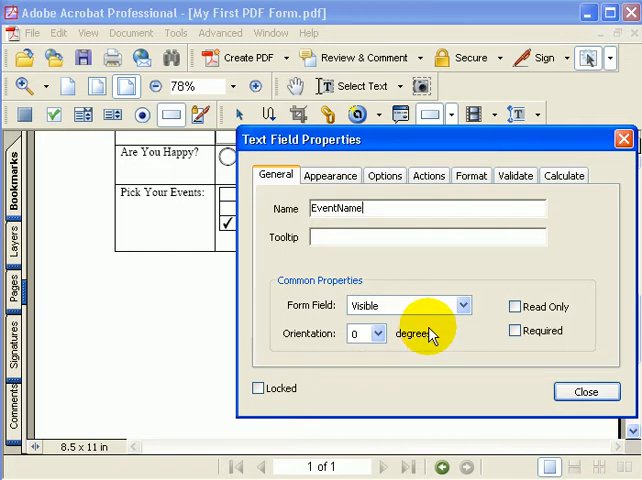
Step: Enter 'Annual Meeting 2007' as the field's Default Value in Options
left_click(384, 176)
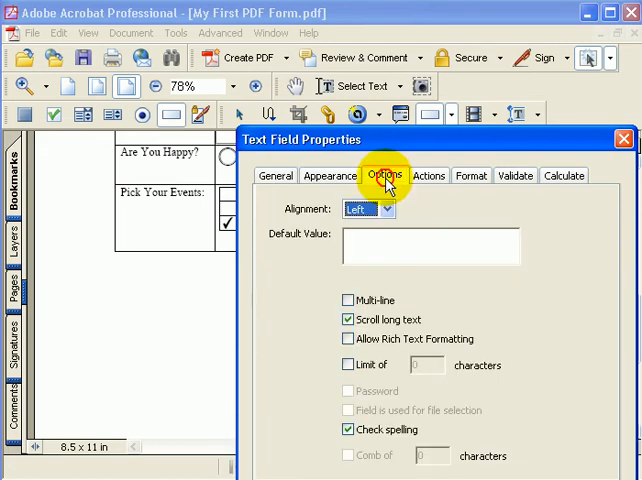
left_click(362, 244)
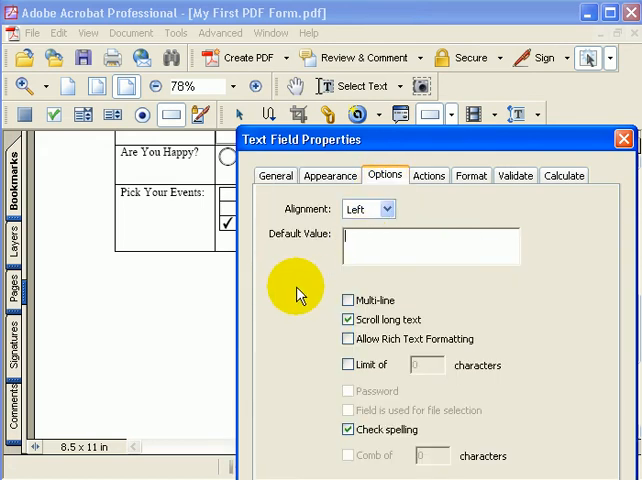
type("A")
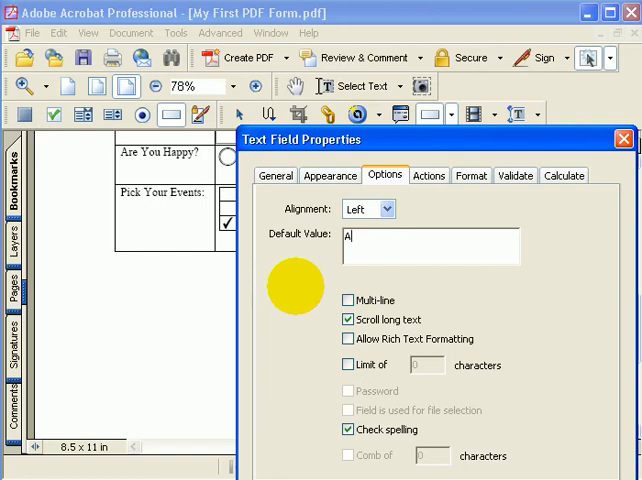
type("nnual M")
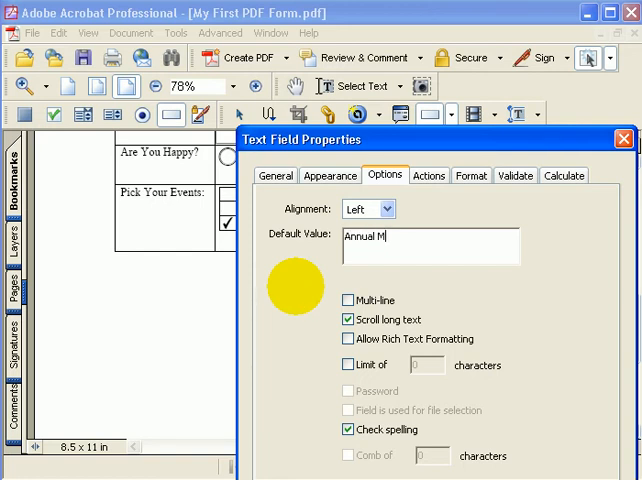
type("eet")
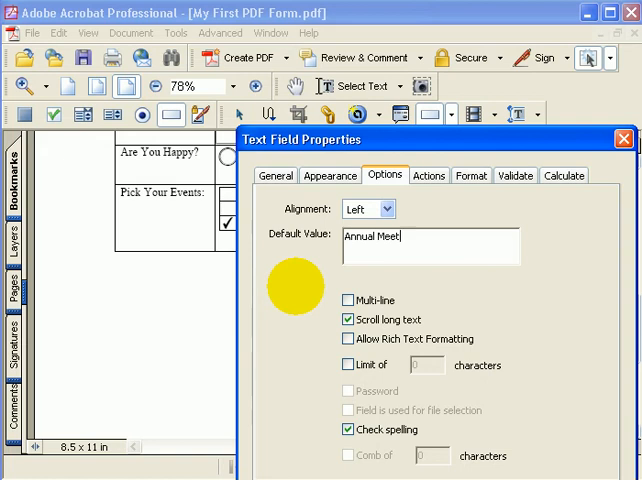
type("ing")
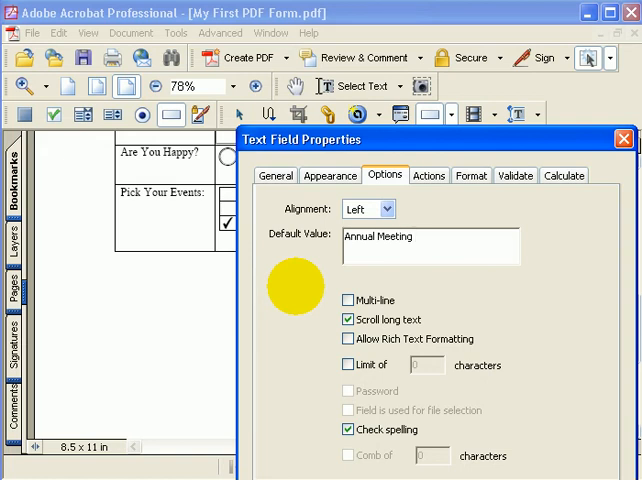
type("2007")
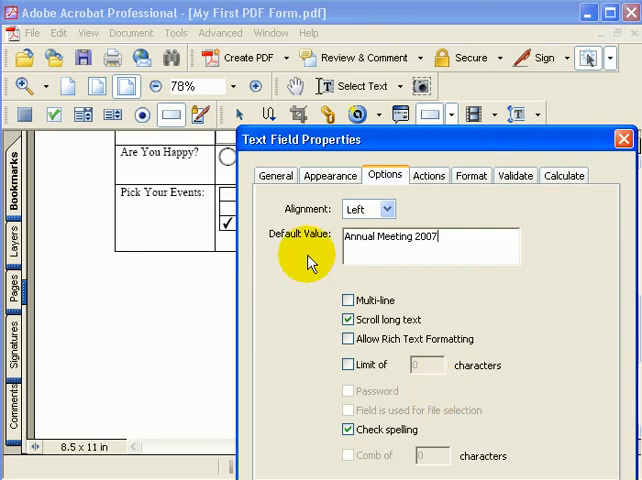
Step: Set the field's Form Field visibility to Hidden and close its properties
left_click(284, 176)
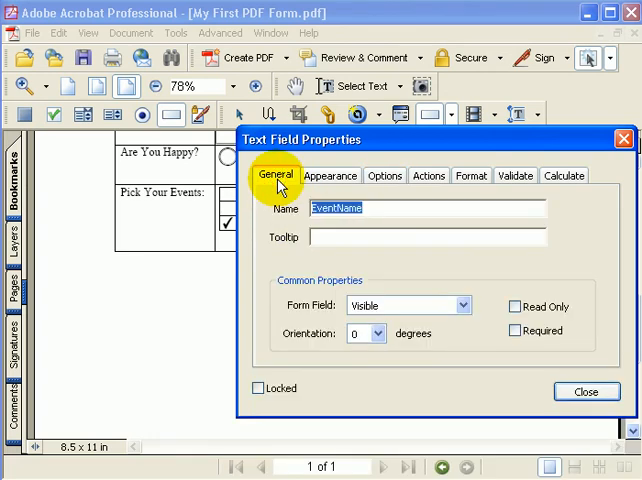
mouse_move(468, 304)
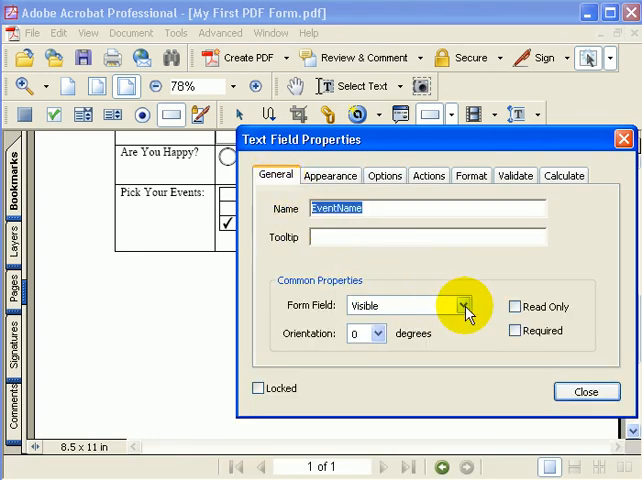
left_click(462, 306)
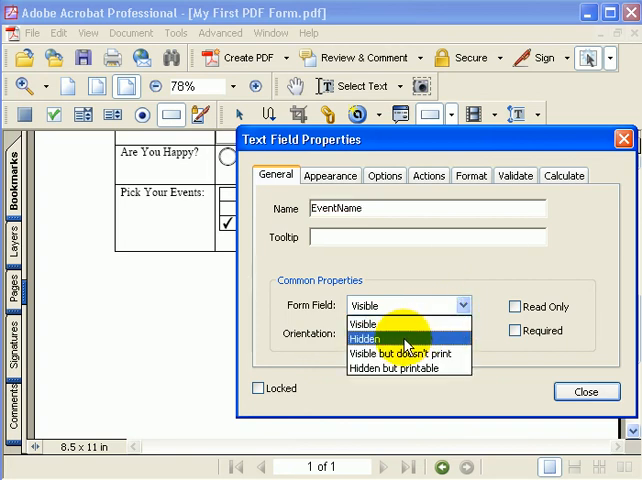
left_click(380, 338)
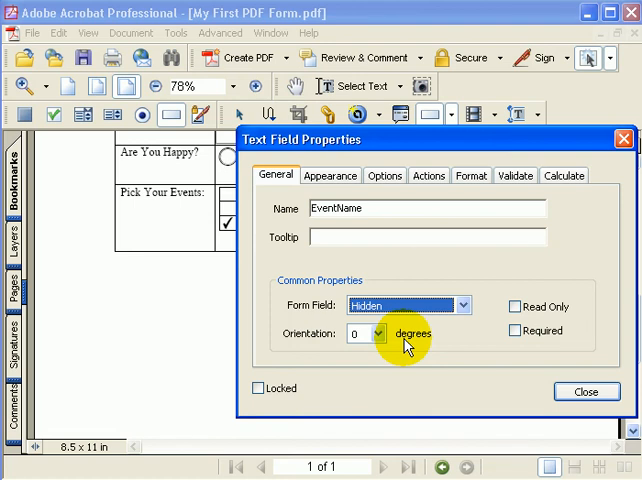
left_click(584, 392)
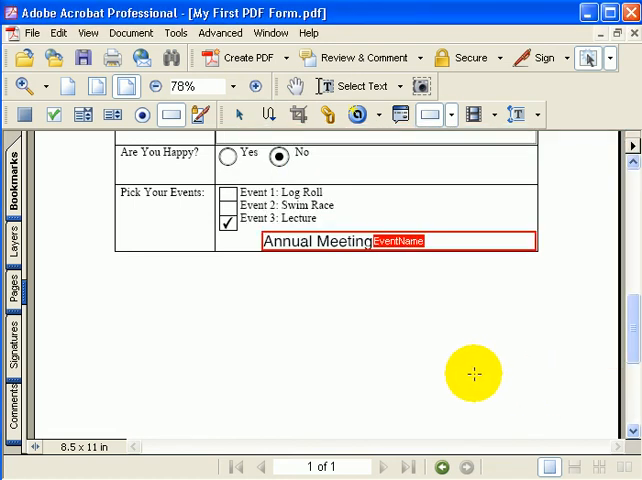